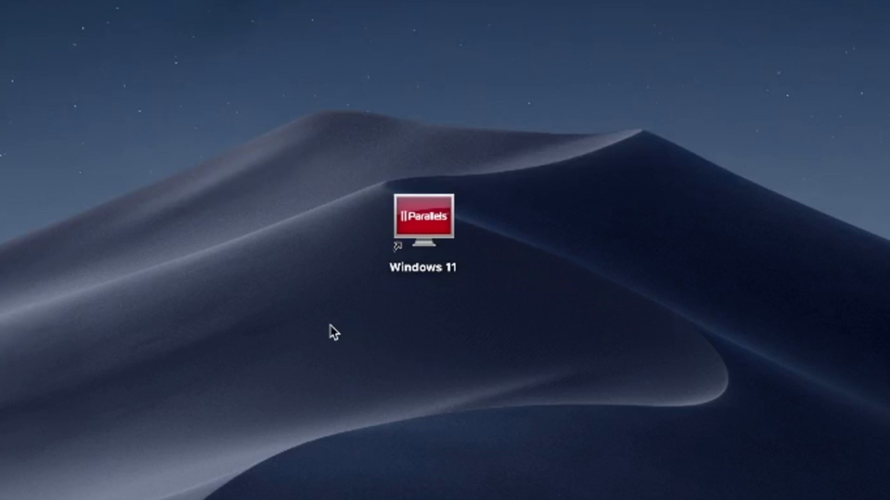
mouse_move(326, 345)
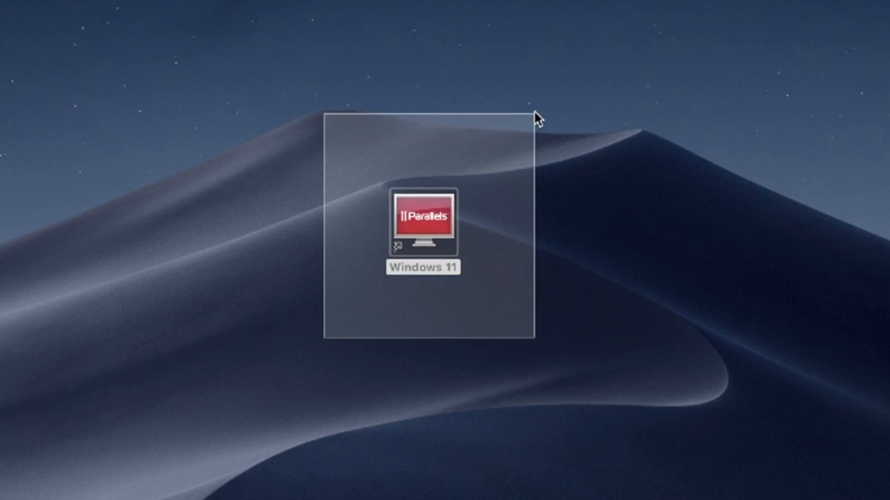
- Select the Parallels Desktop app icon on the desktop with a selection rectangle
click(423, 222)
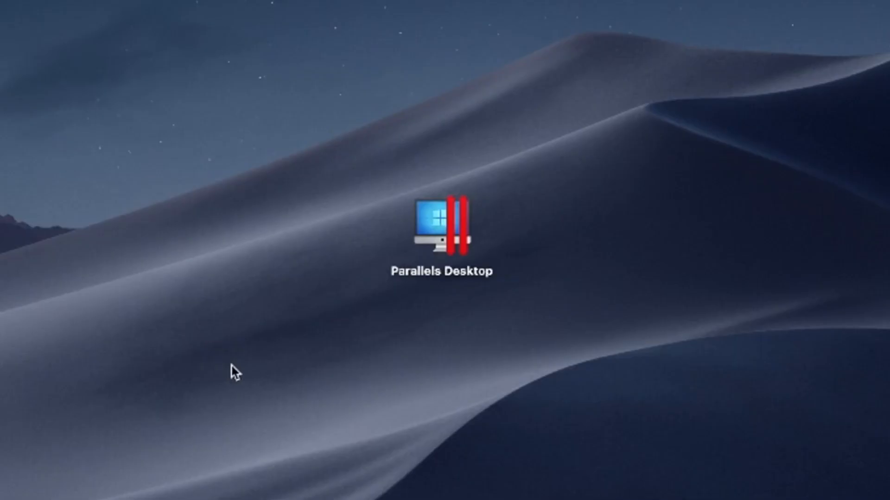
drag(235, 372, 590, 136)
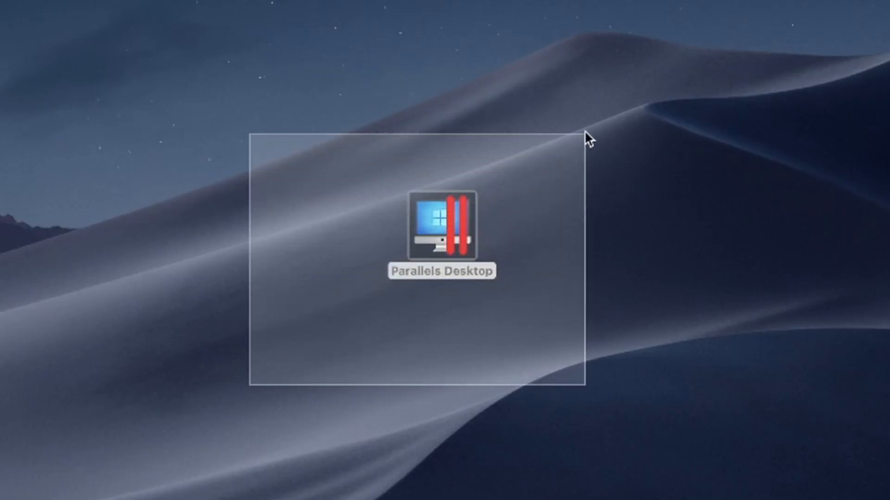